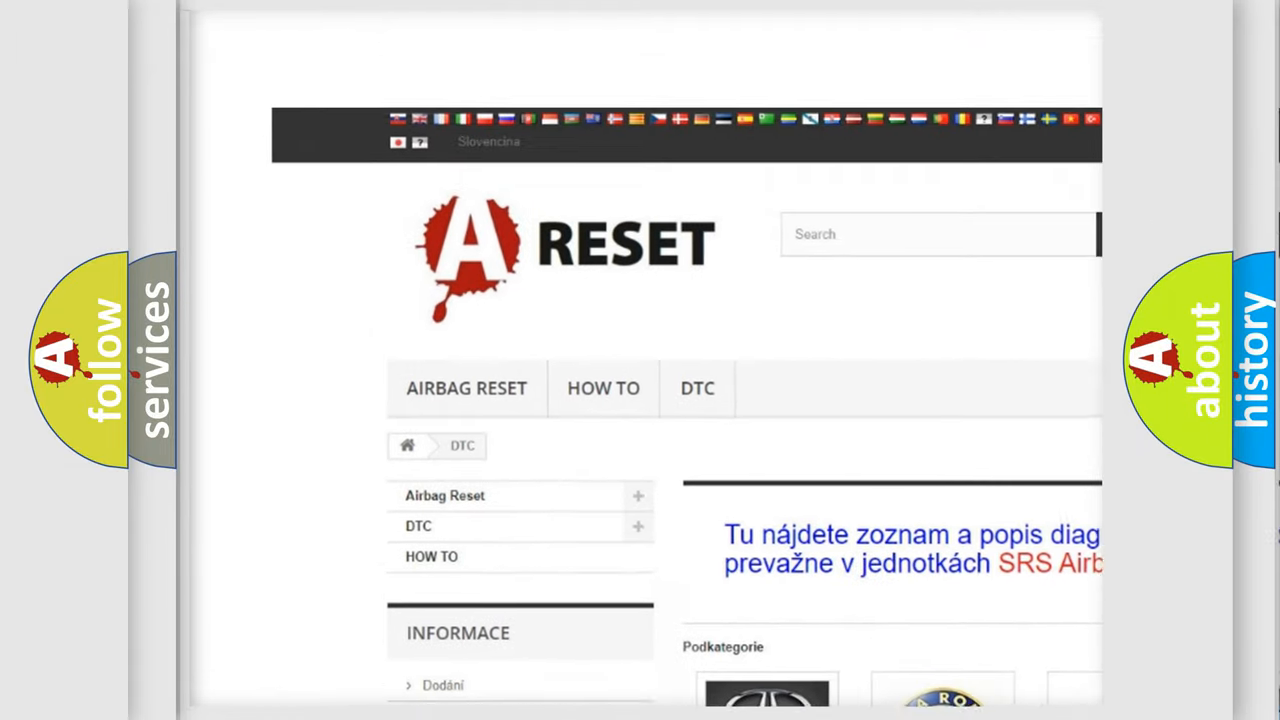
# Step: Select the ALFA ROMEO tile to show its numbered airbag DTC code list
pyautogui.scroll(-3)
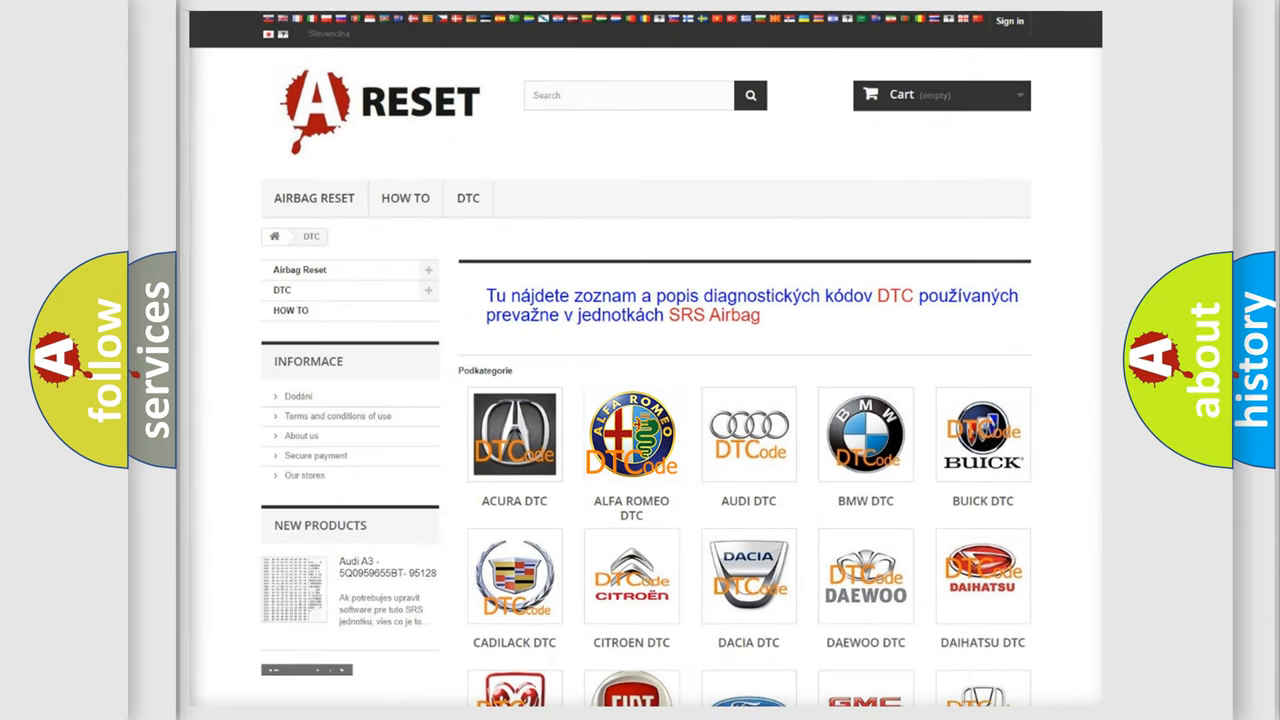
pyautogui.click(632, 436)
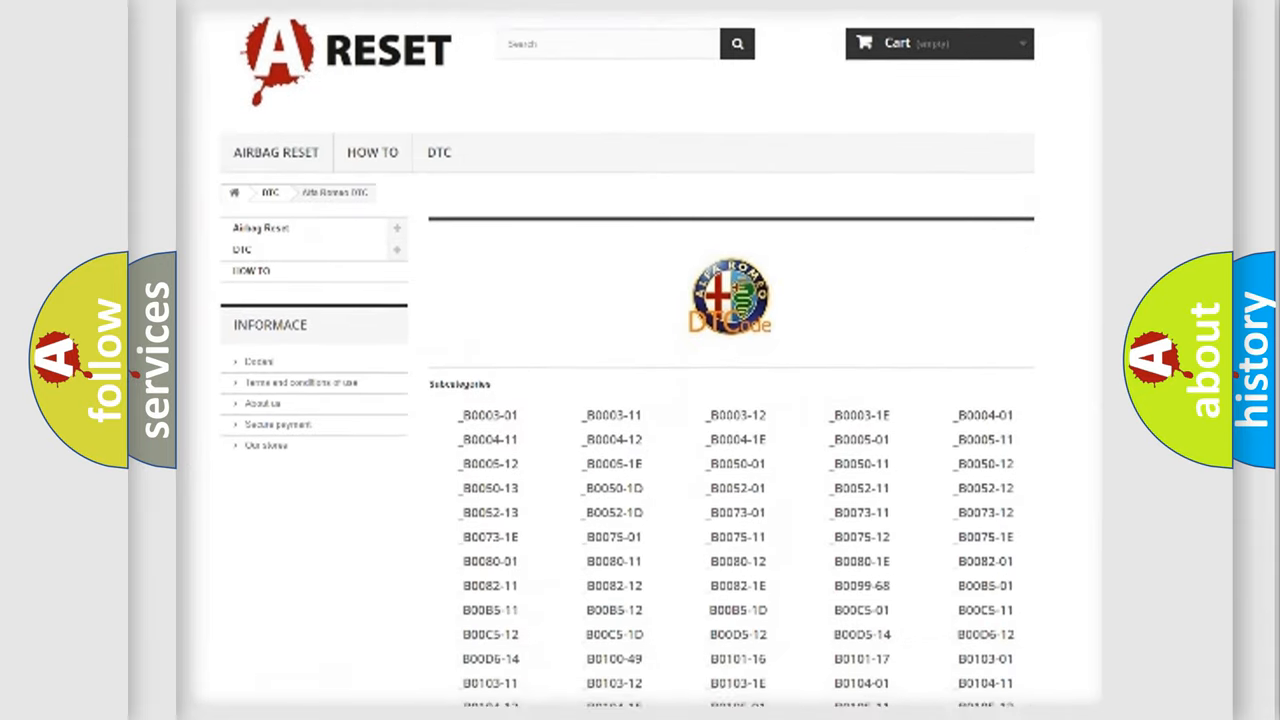
pyautogui.scroll(-3)
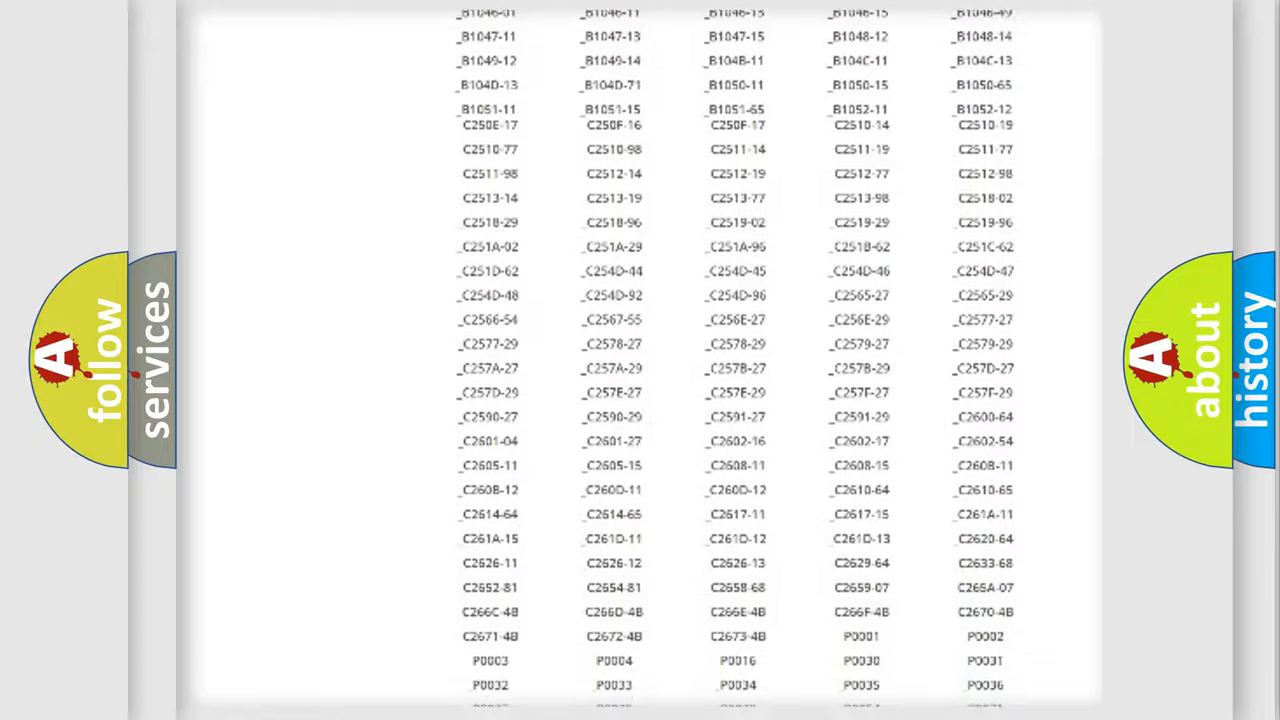